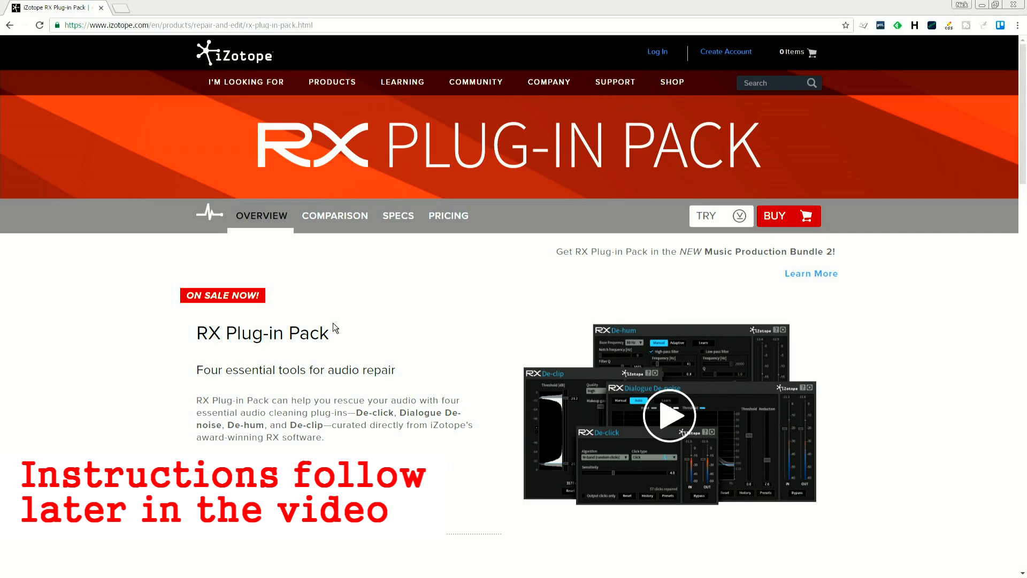
Scroll the RX Plug-in Pack page down to the De-hum and De-clip sections
scroll(down, 3)
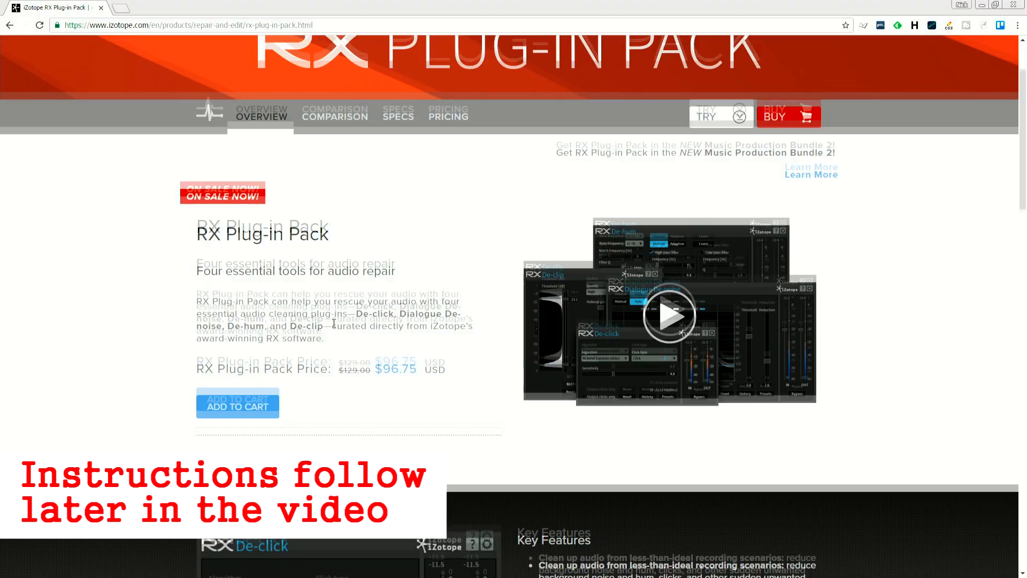
scroll(down, 3)
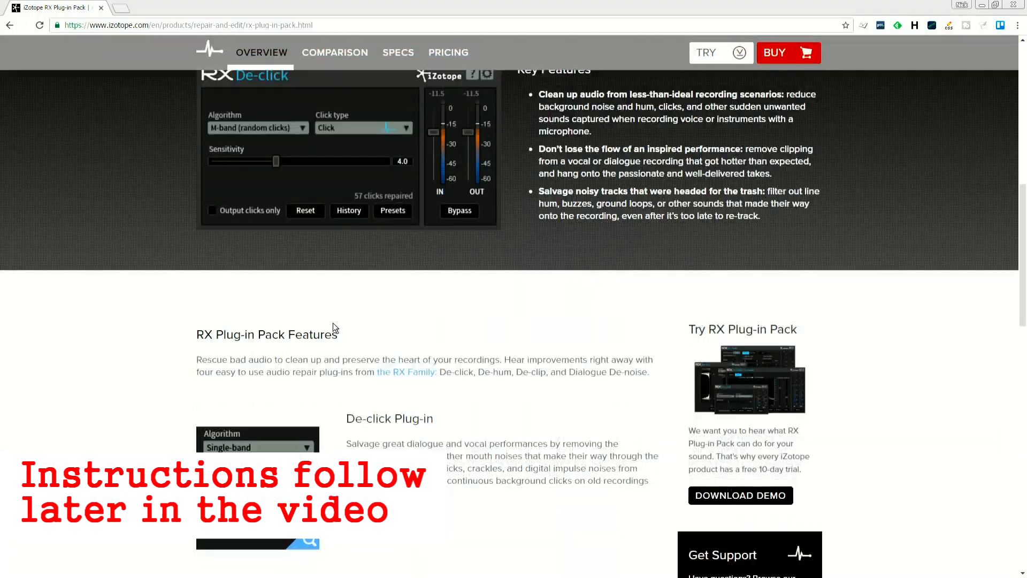
scroll(down, 3)
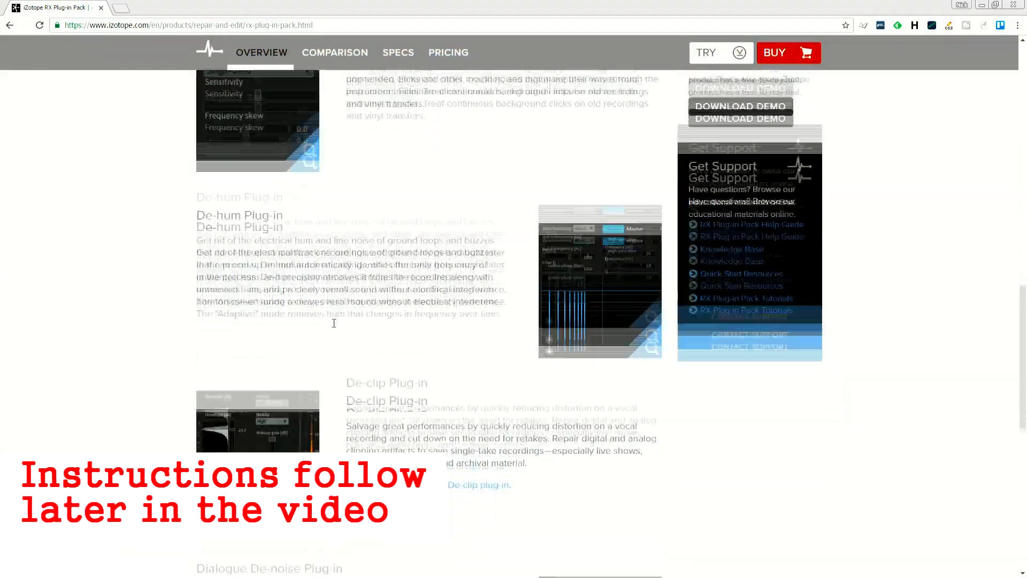
scroll(down, 3)
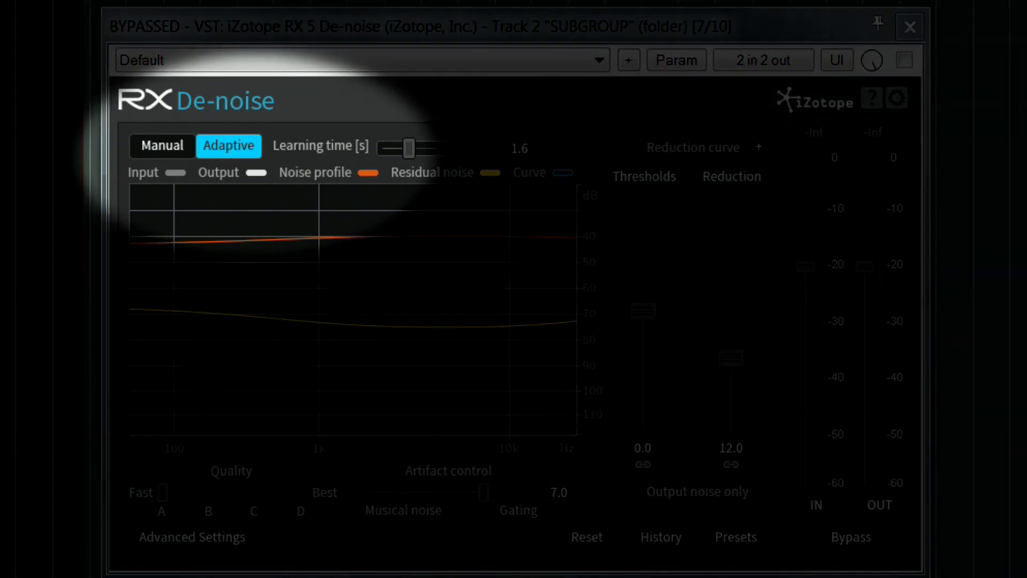
Switch De-noise to Adaptive mode with 2.1 s learning time and the reduction curve enabled
click(162, 145)
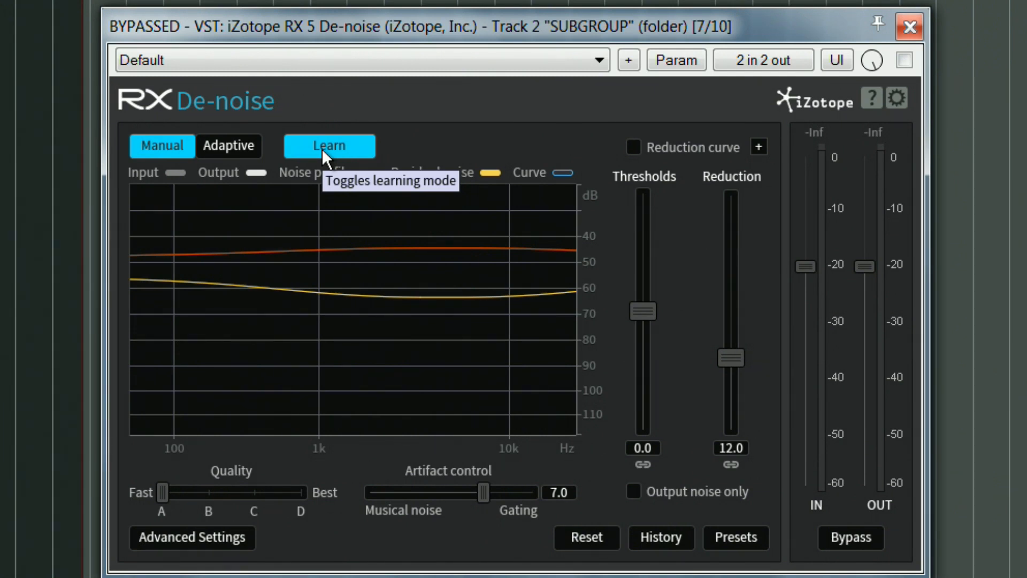
click(228, 145)
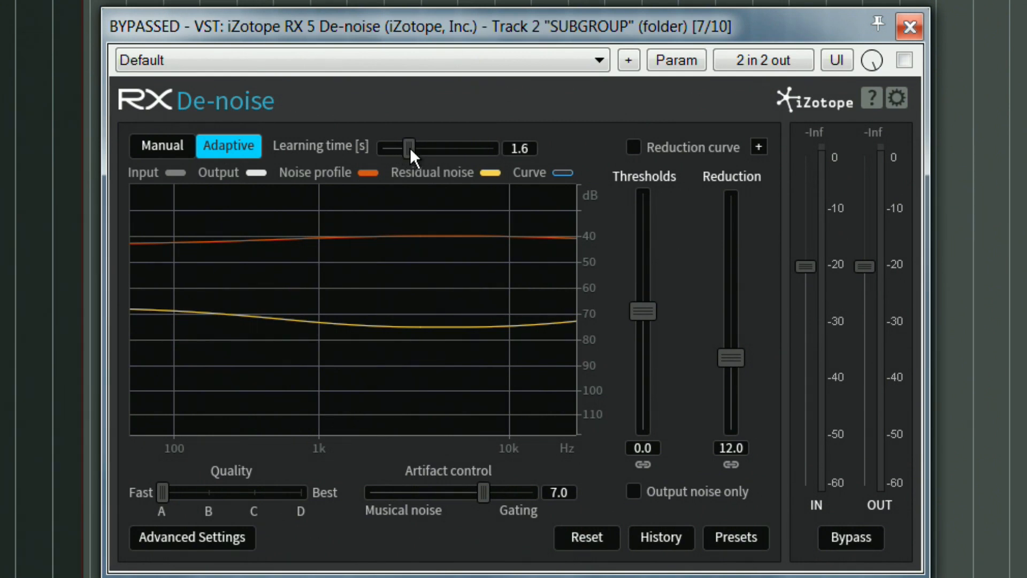
drag(409, 146, 420, 146)
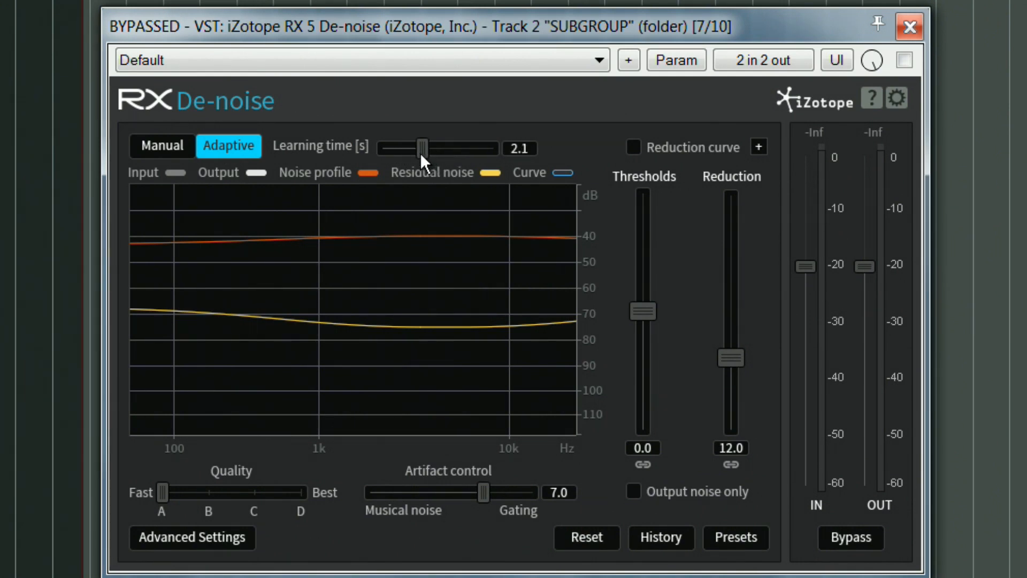
mouse_move(423, 149)
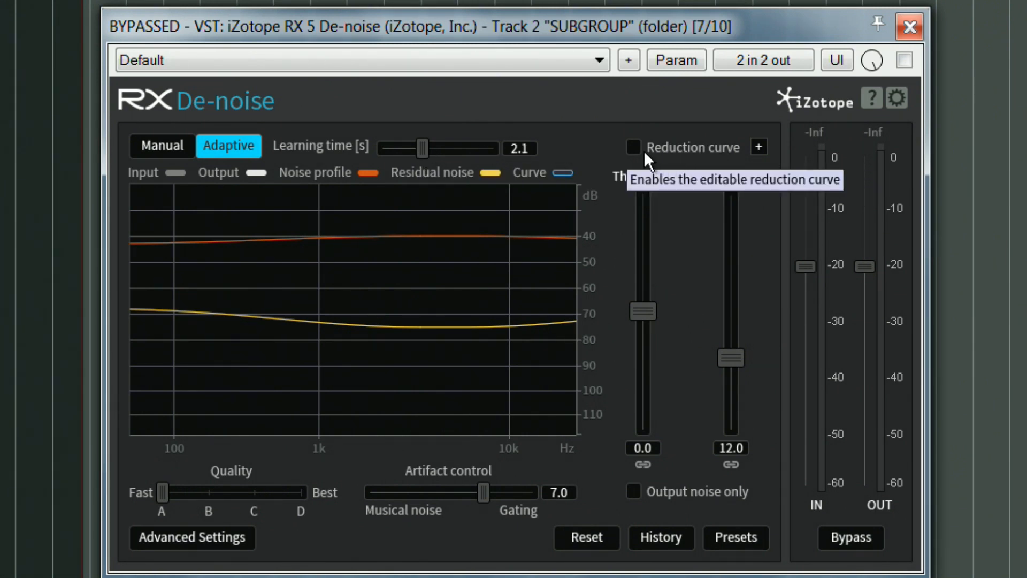
click(634, 147)
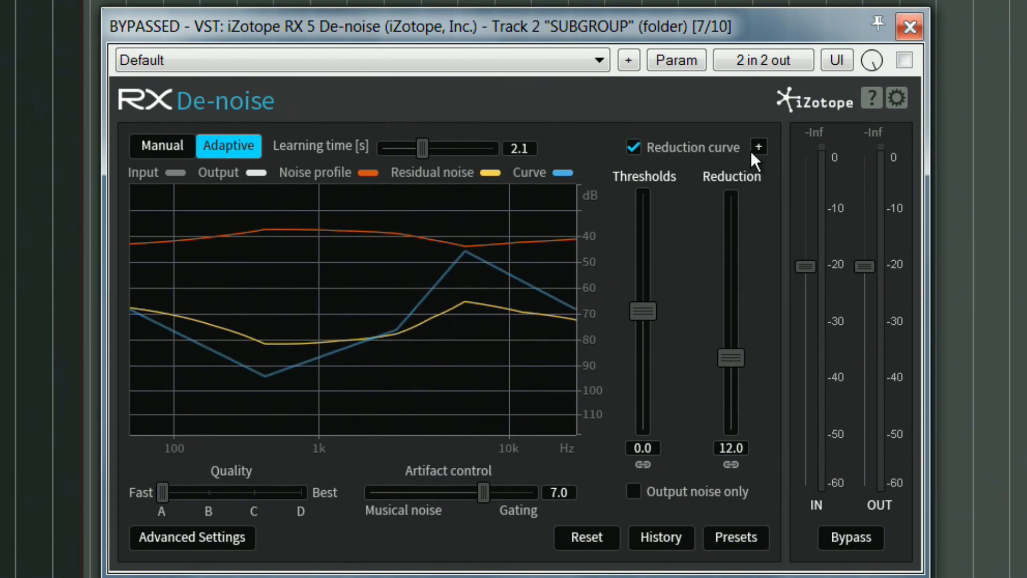
Reset the De-noise reduction curve to a flat line using the + button
click(759, 146)
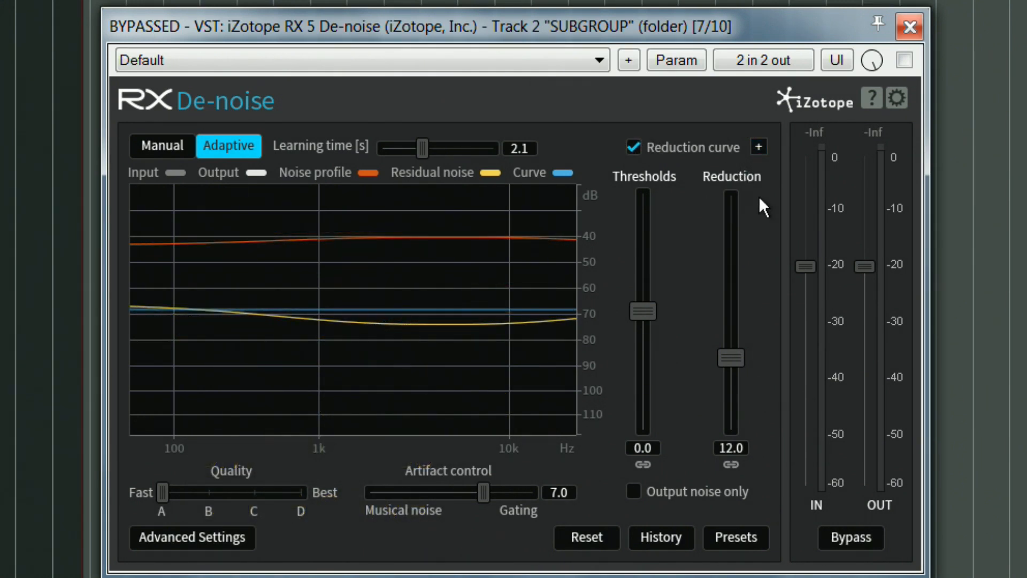
mouse_move(167, 499)
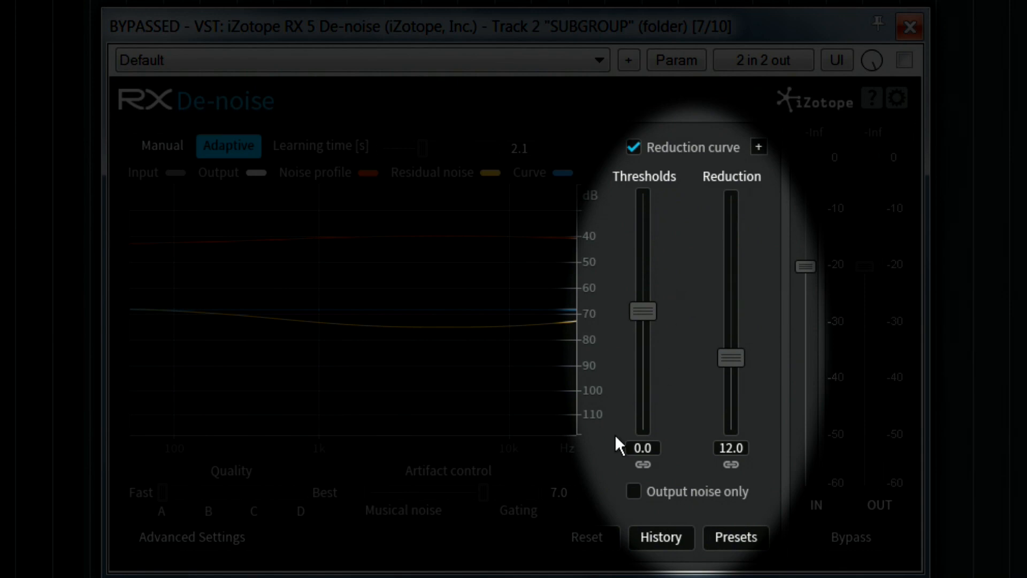
mouse_move(635, 492)
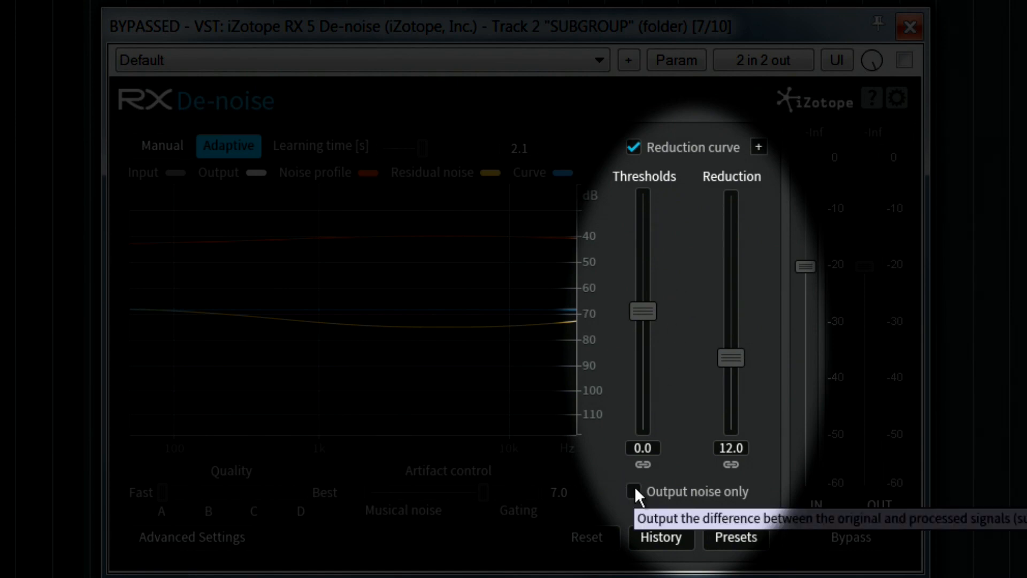
click(192, 537)
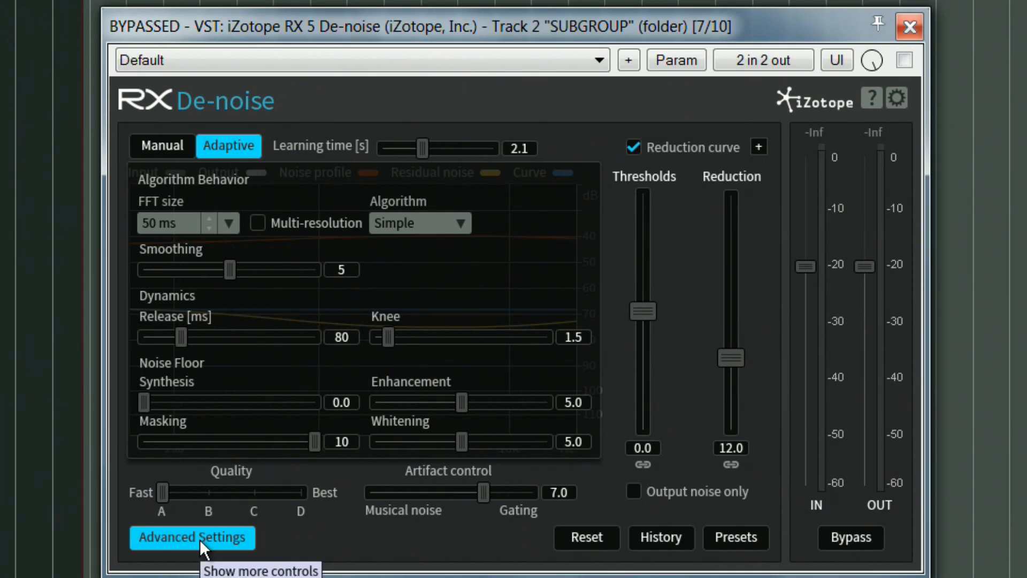
mouse_move(249, 531)
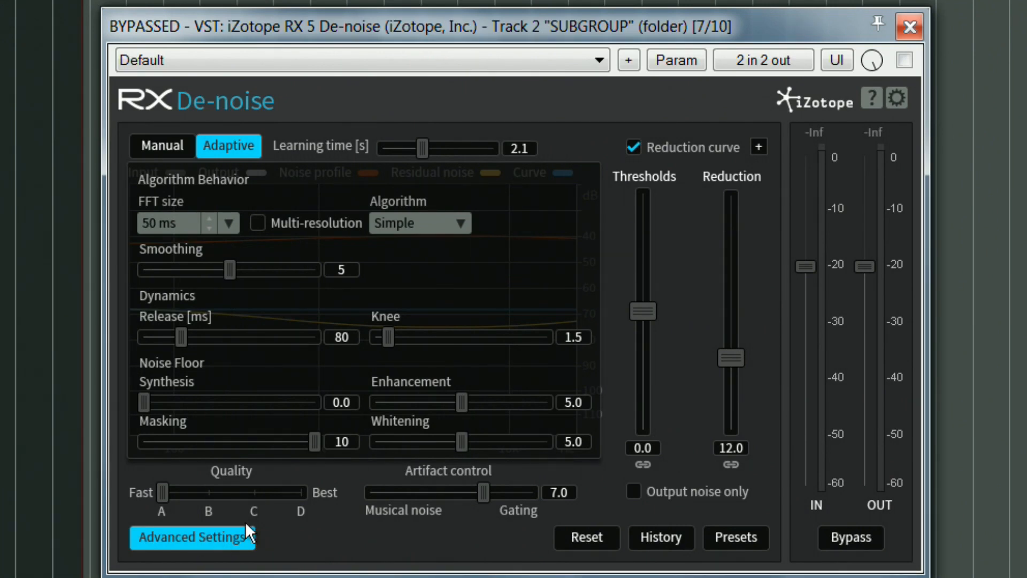
mouse_move(298, 549)
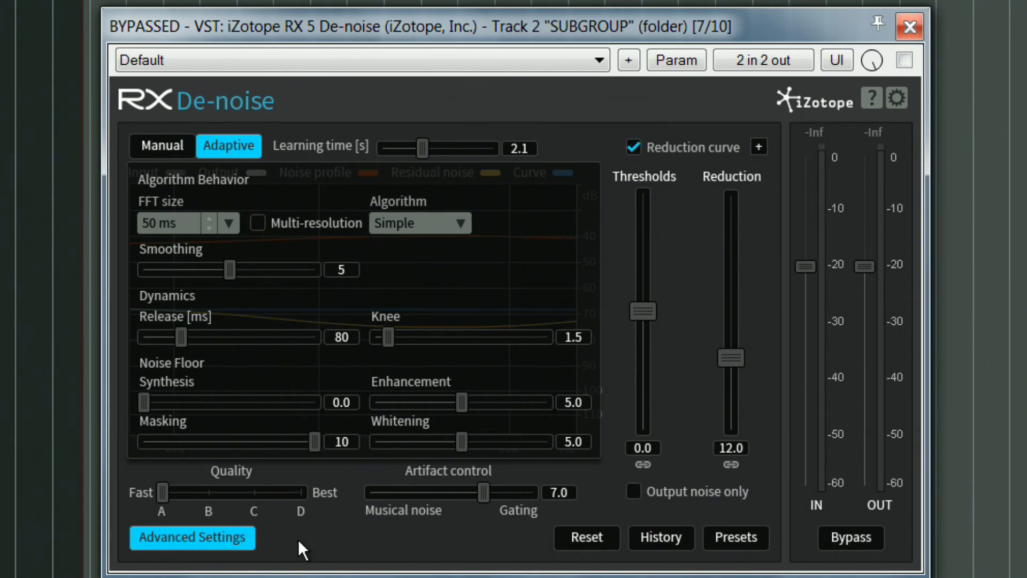
click(192, 537)
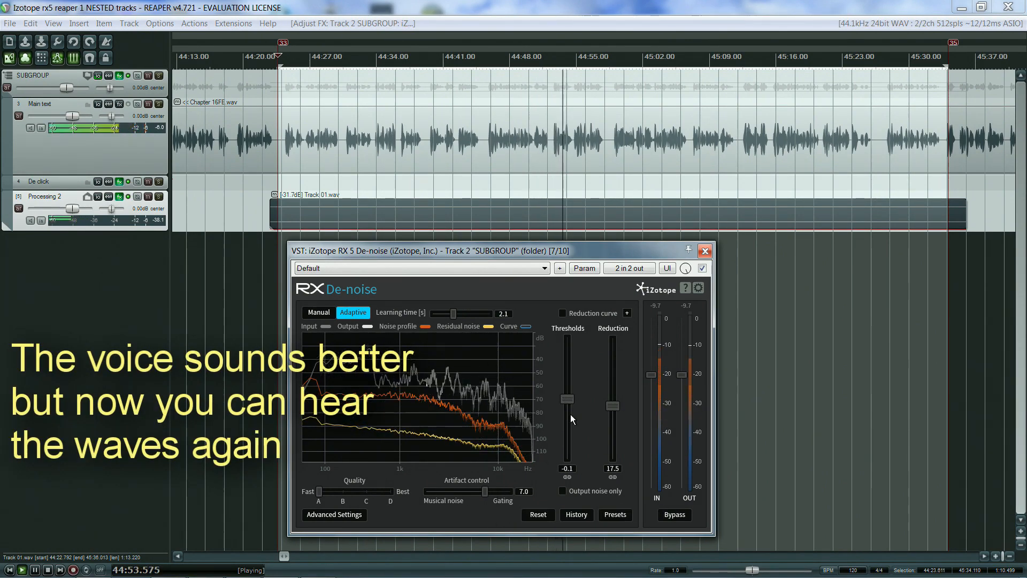
Re-enable the editable De-noise reduction curve during playback
click(563, 313)
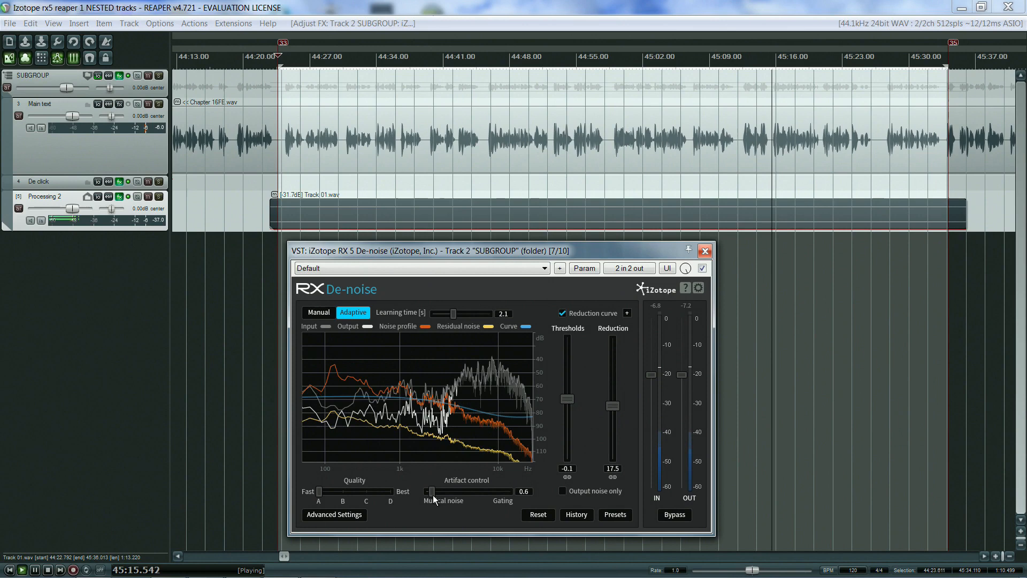
mouse_move(433, 492)
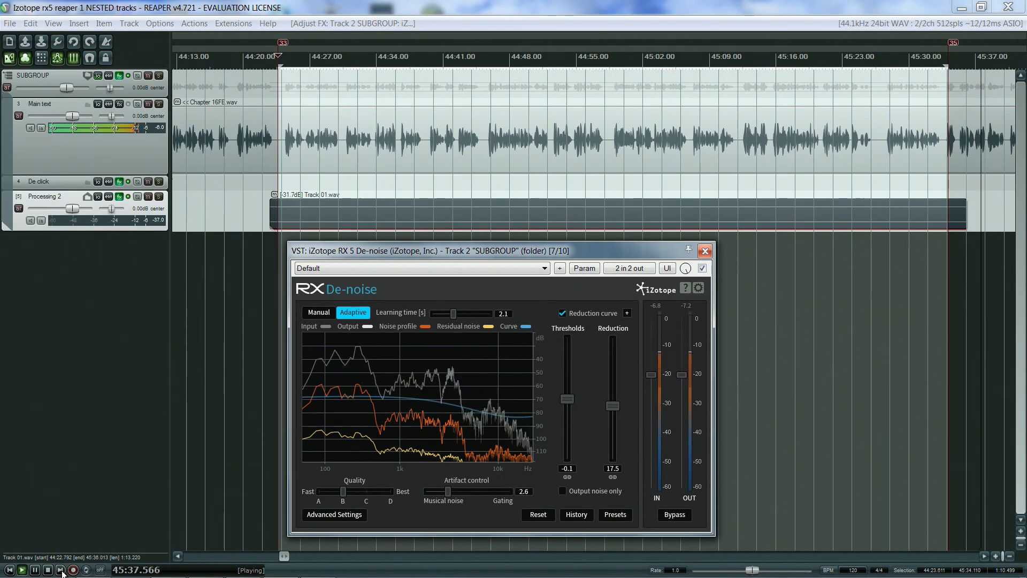
Restart playback from the section start and raise De-noise quality toward Best
click(47, 570)
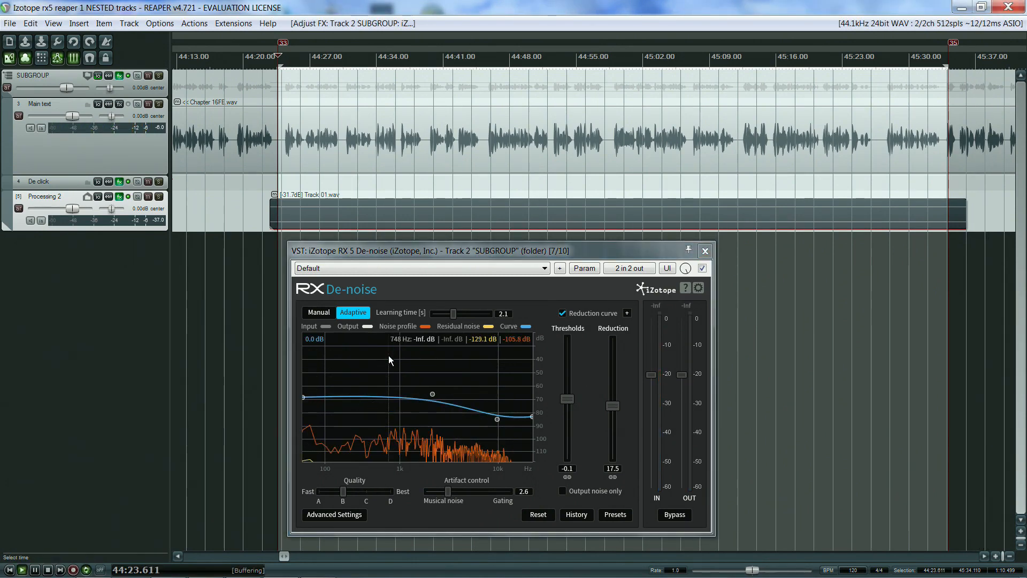
click(21, 569)
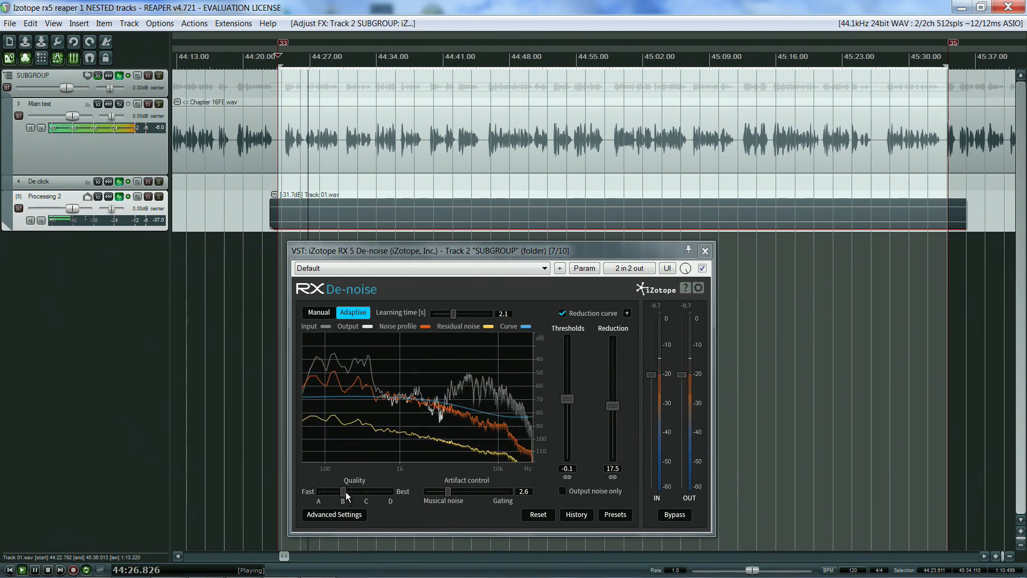
mouse_move(344, 491)
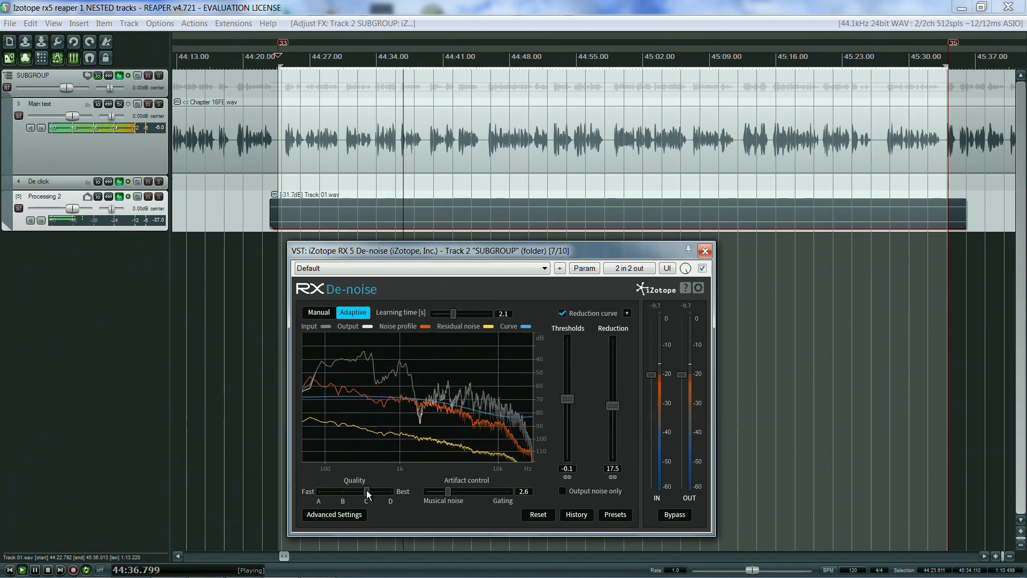
click(390, 492)
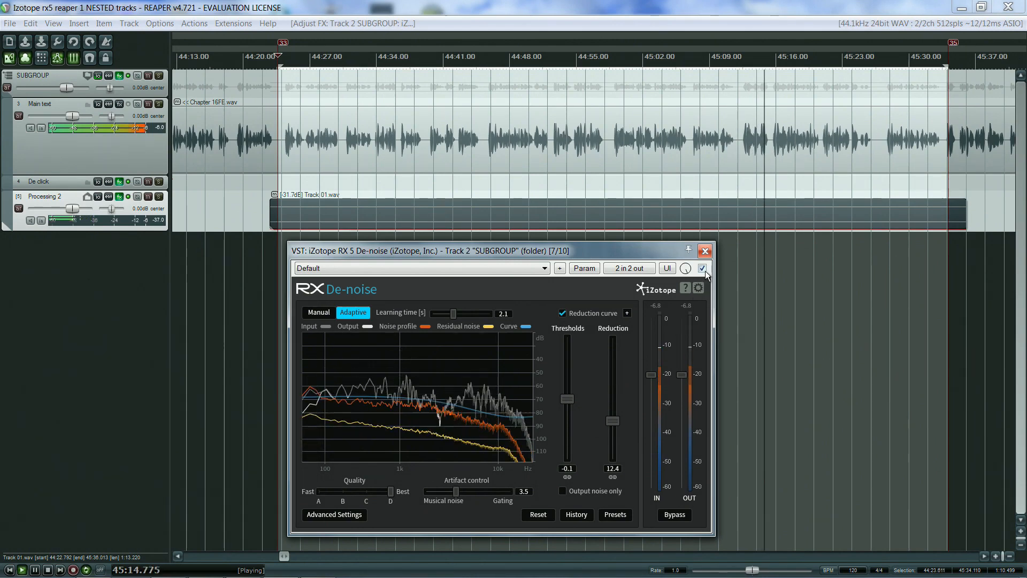
click(703, 269)
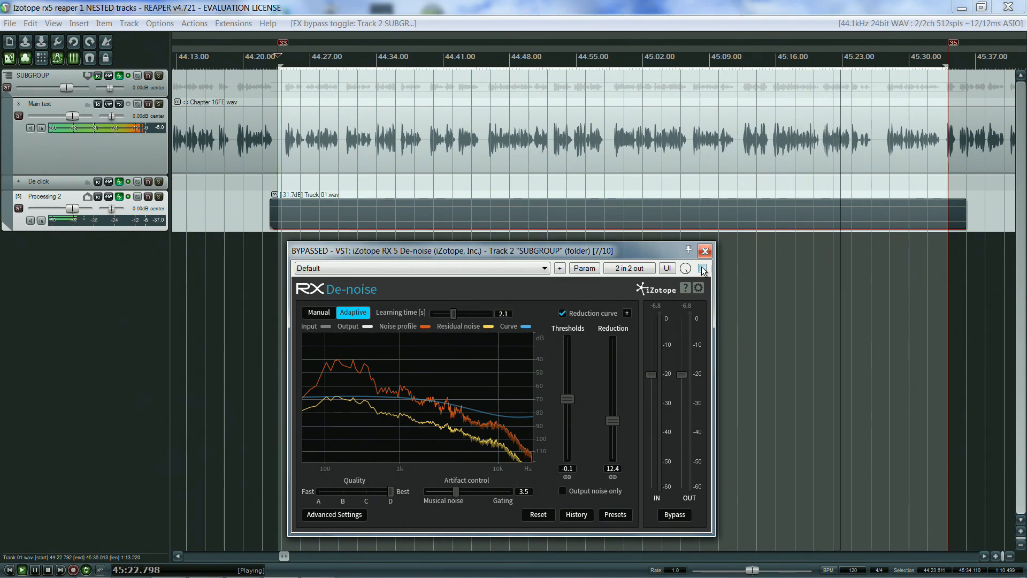
click(702, 269)
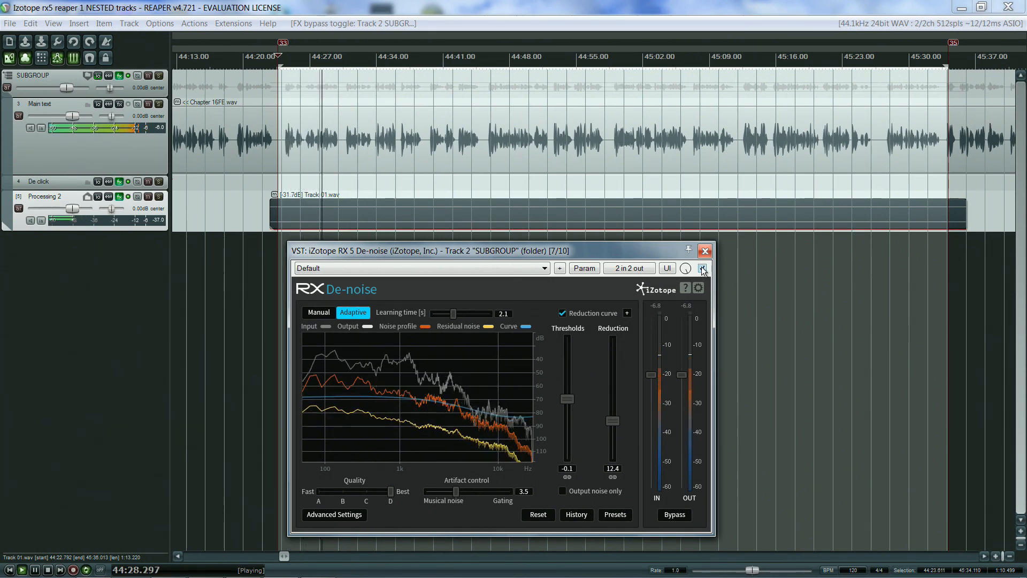
click(702, 269)
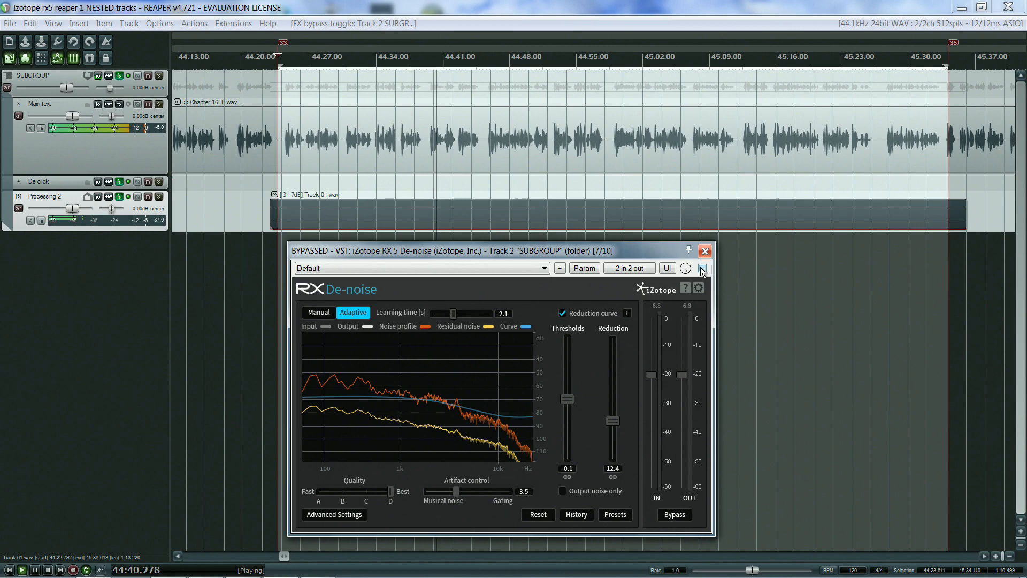
click(700, 269)
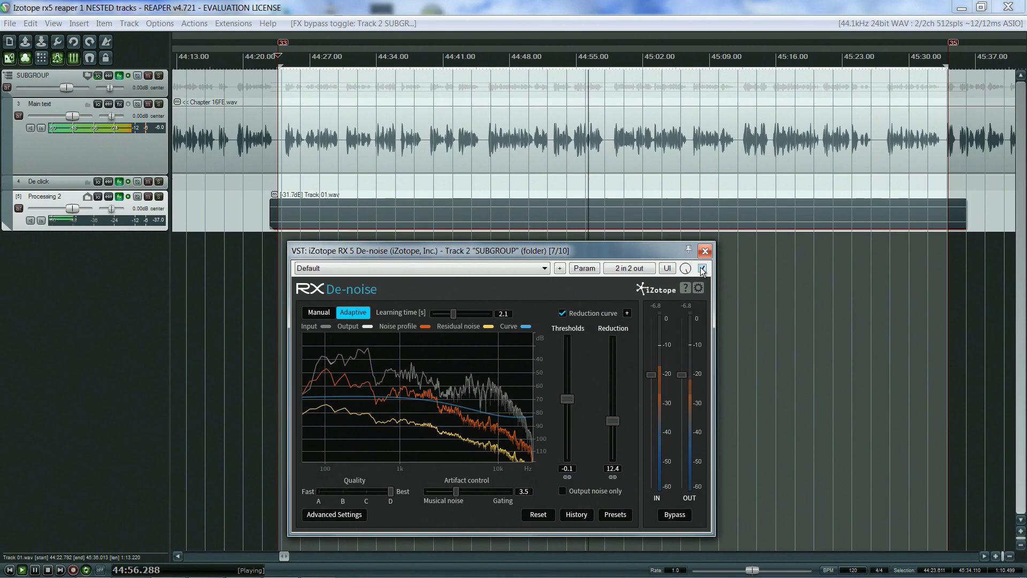
click(562, 491)
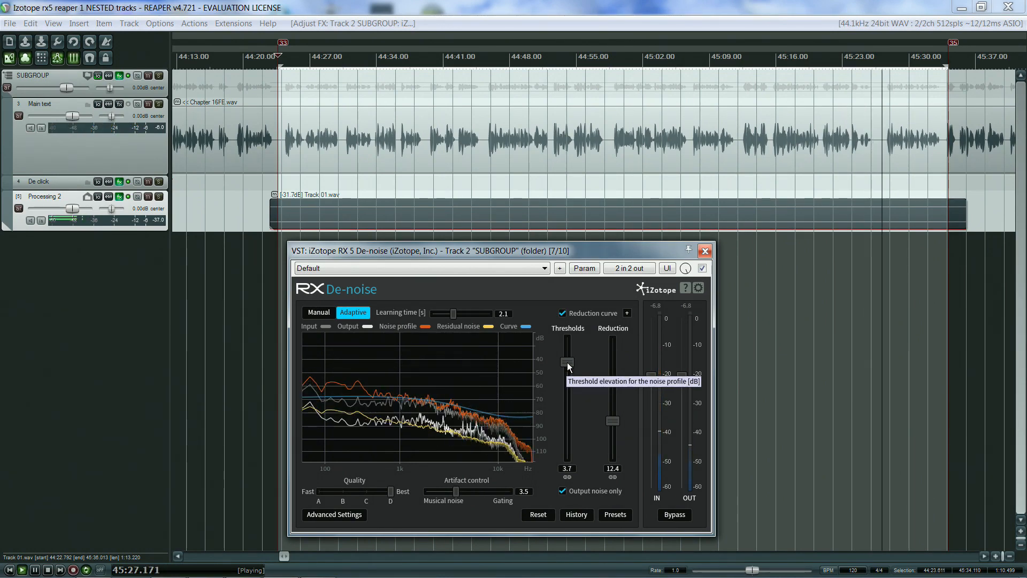
Turn off noise-only output so De-noise outputs the cleaned voice at threshold 0.4
click(702, 268)
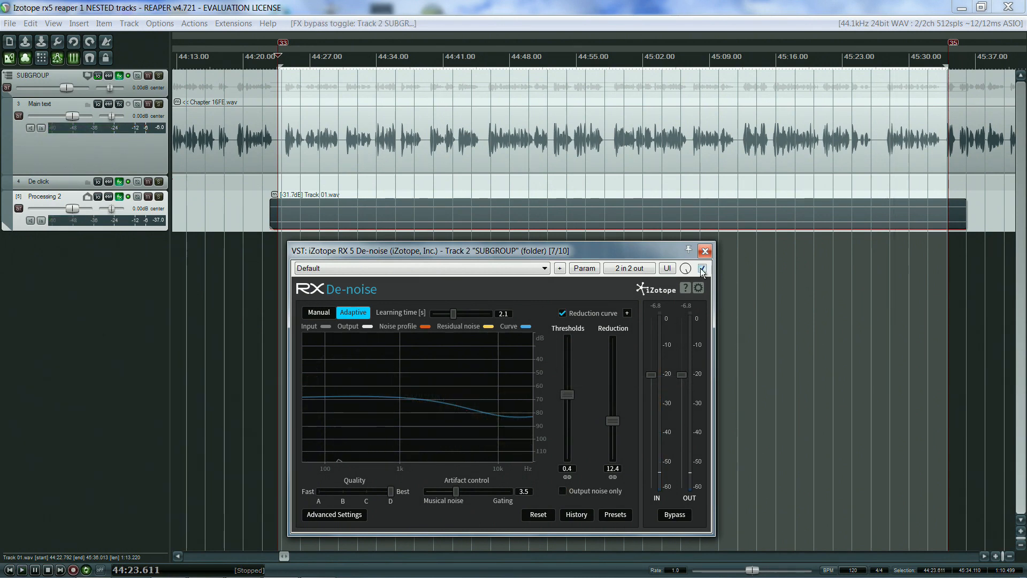